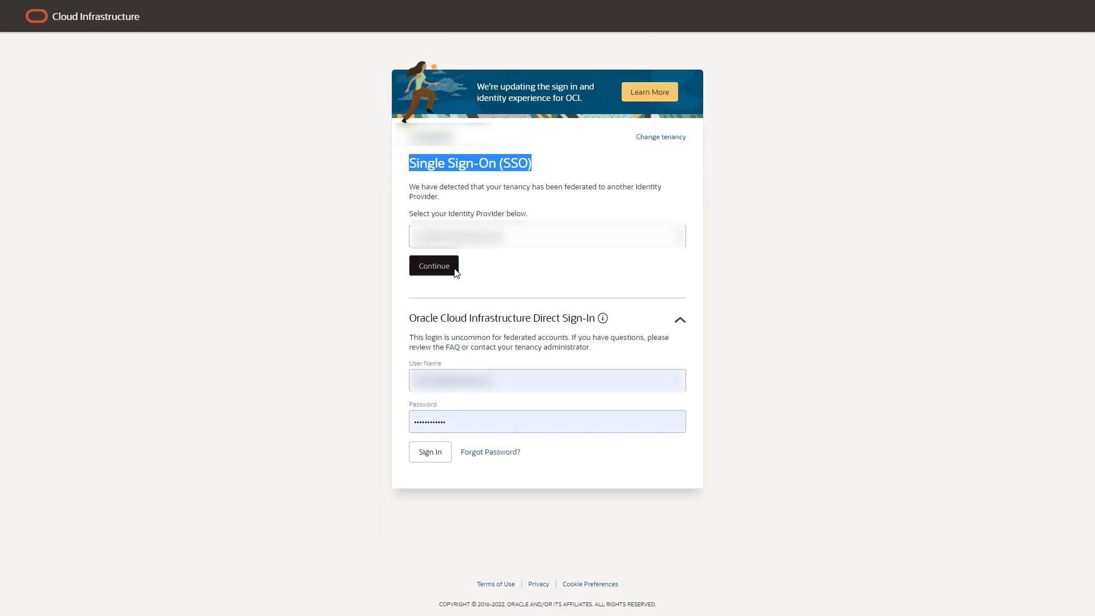
# Sign in and go to Identity & Security > Federation to view identity providers
pyautogui.click(430, 452)
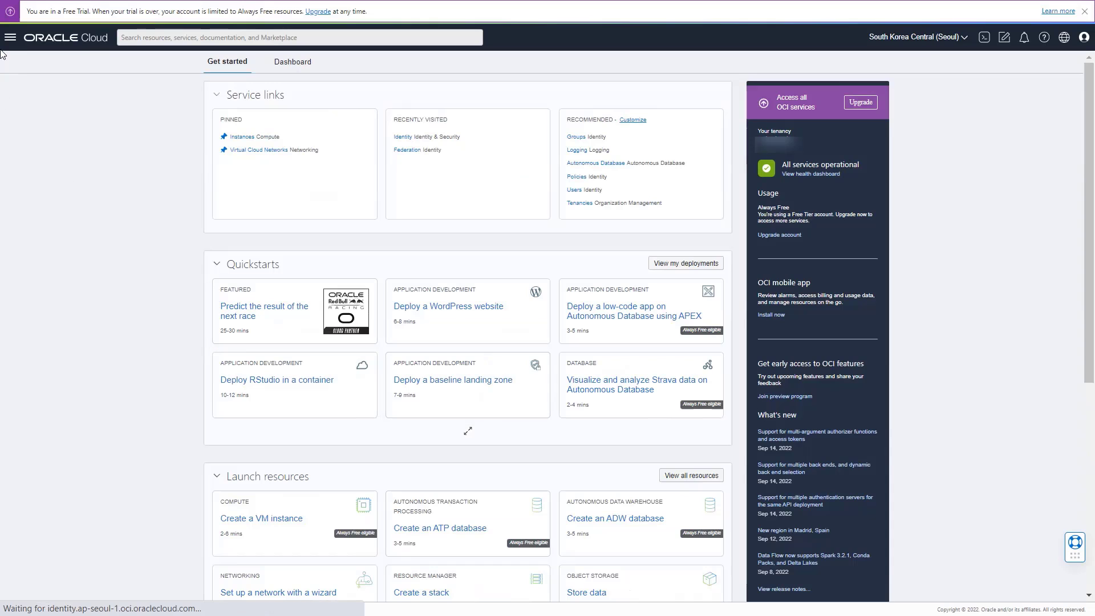
pyautogui.click(9, 37)
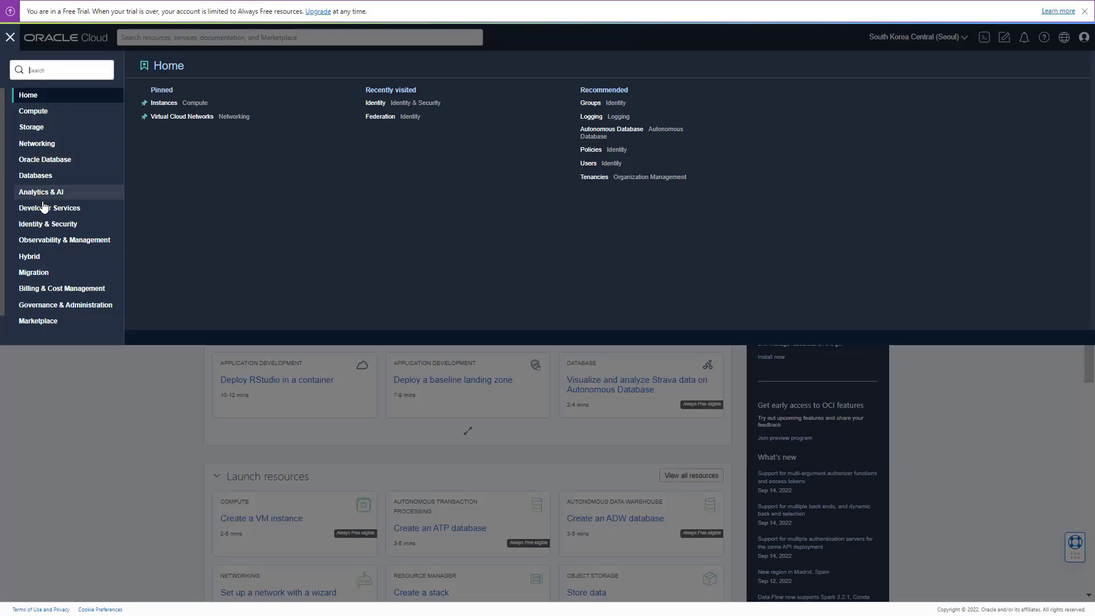
pyautogui.click(47, 223)
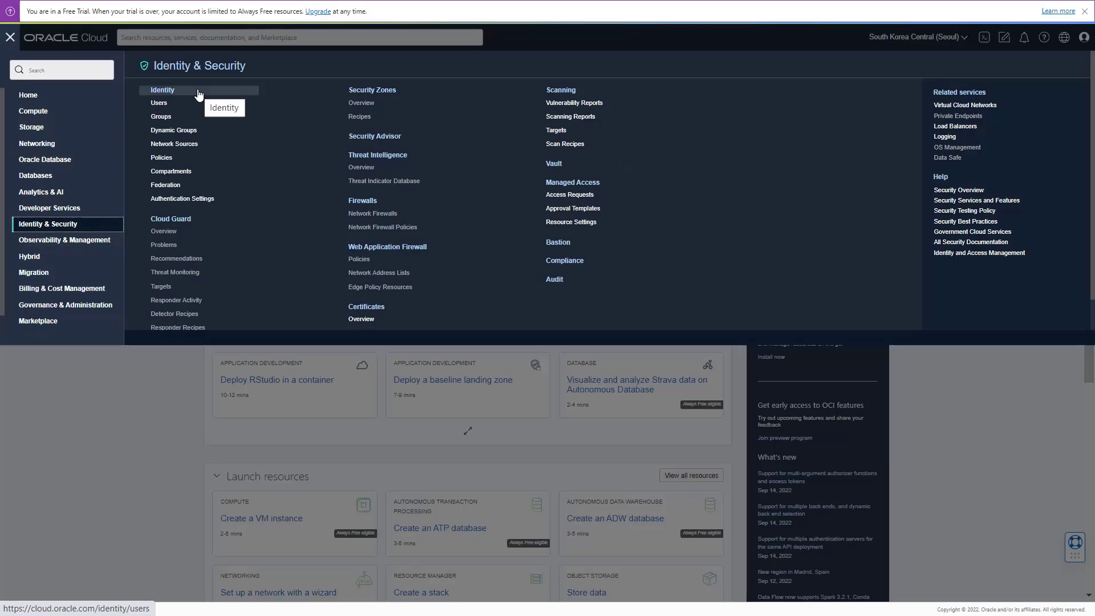
pyautogui.moveTo(200, 189)
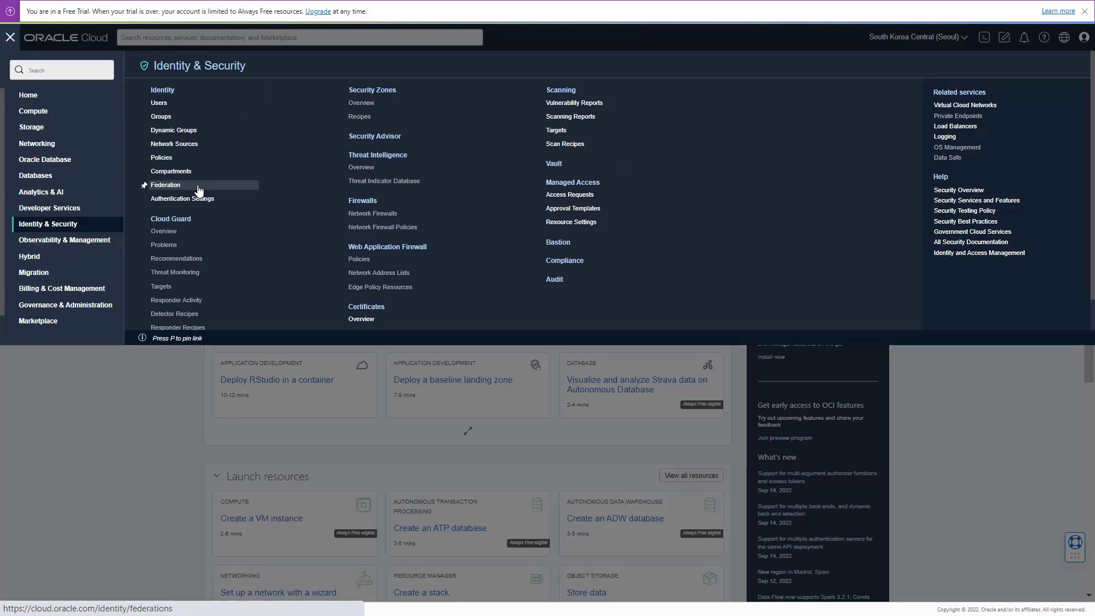
pyautogui.click(165, 185)
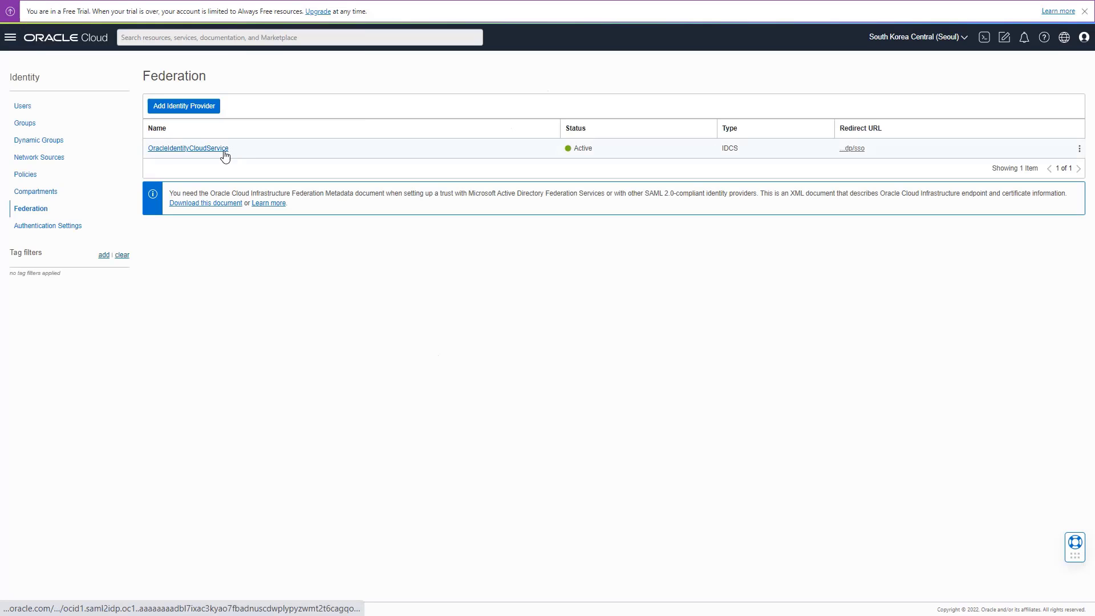
# Open the OracleIdentityCloudService provider and launch its Identity Cloud Service Console URL
pyautogui.click(187, 148)
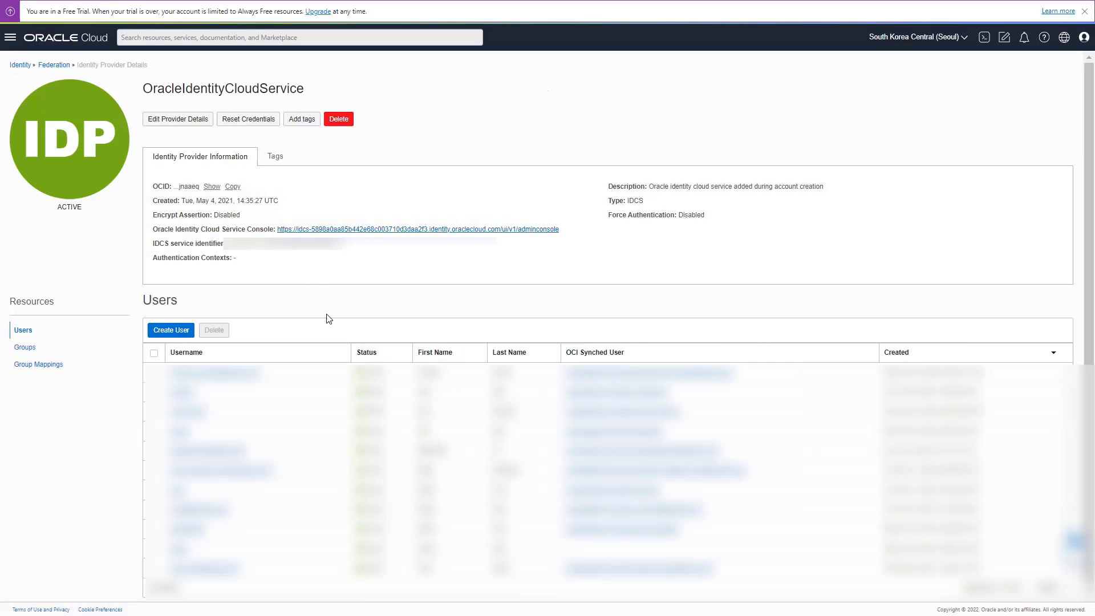
pyautogui.doubleClick(223, 88)
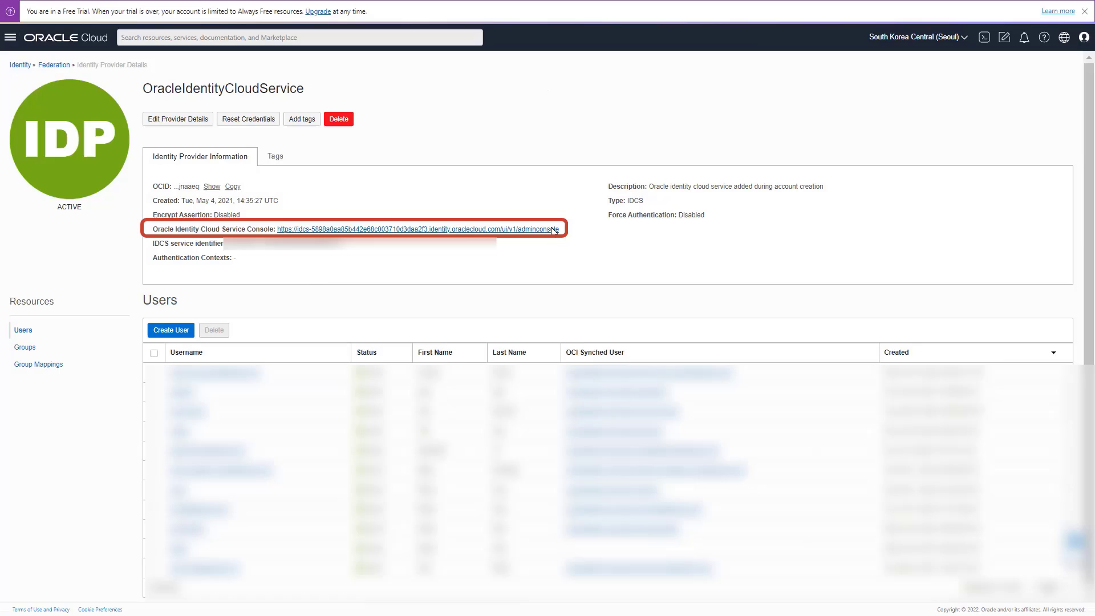
pyautogui.click(416, 229)
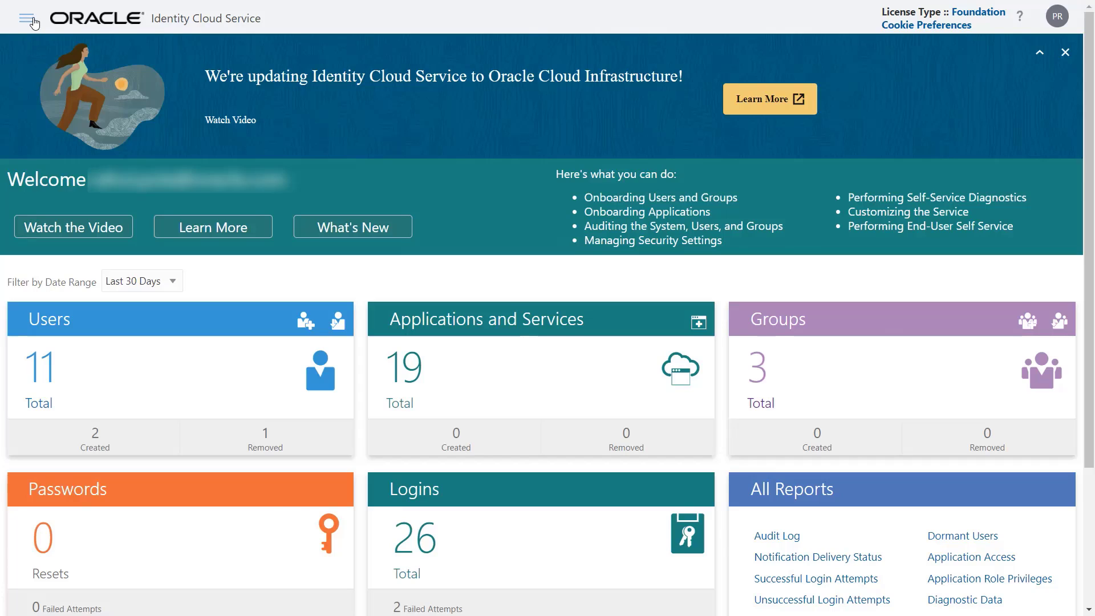
# Go to Settings > Default Settings in the Identity Cloud Service admin console
pyautogui.click(28, 18)
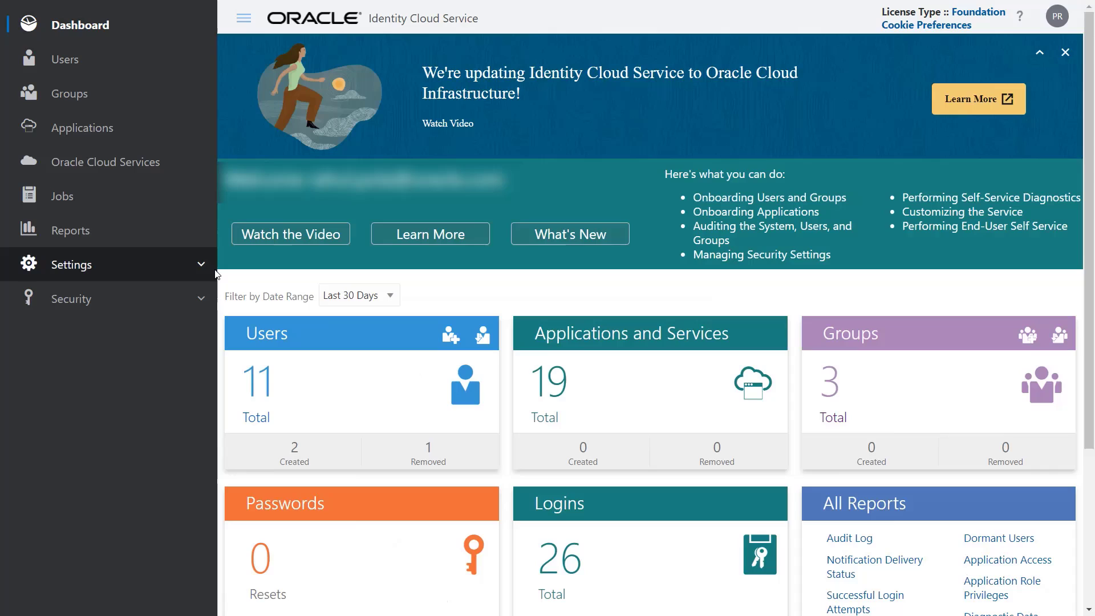
pyautogui.click(73, 264)
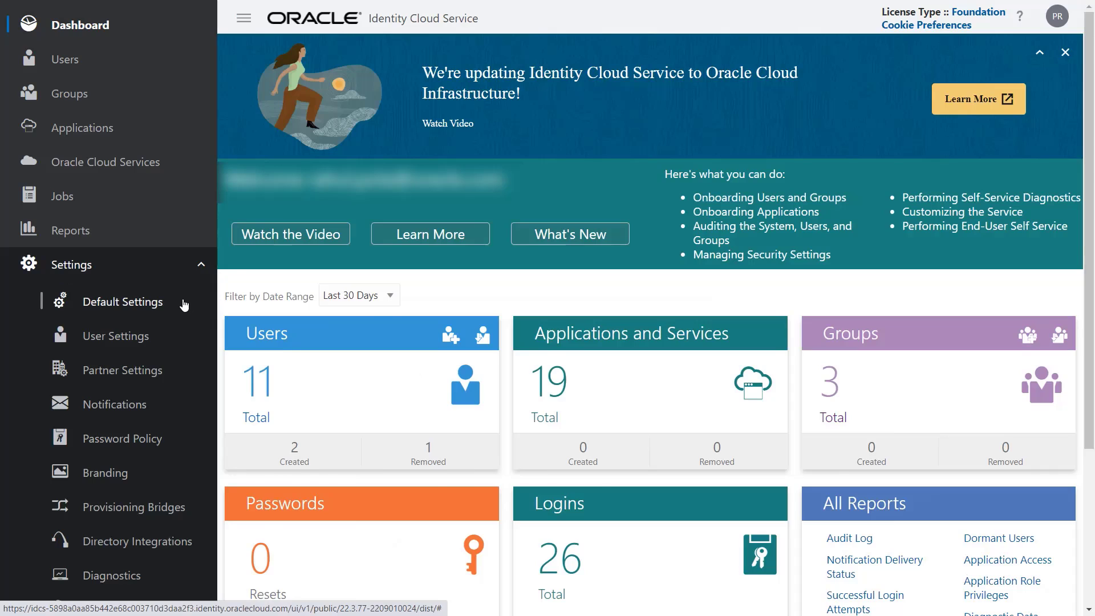
pyautogui.click(127, 301)
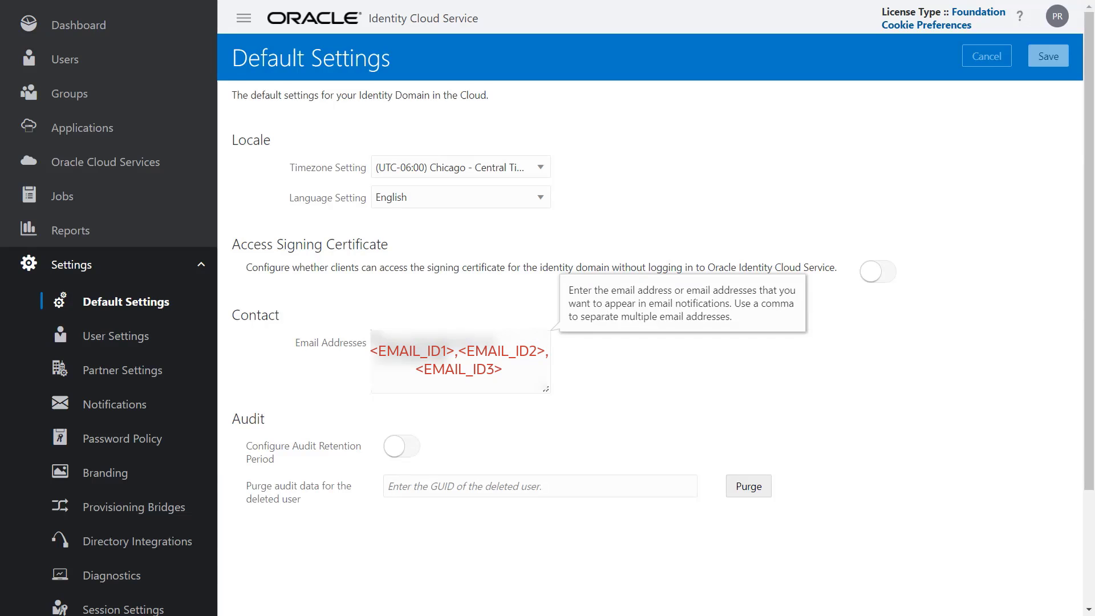
pyautogui.moveTo(744, 455)
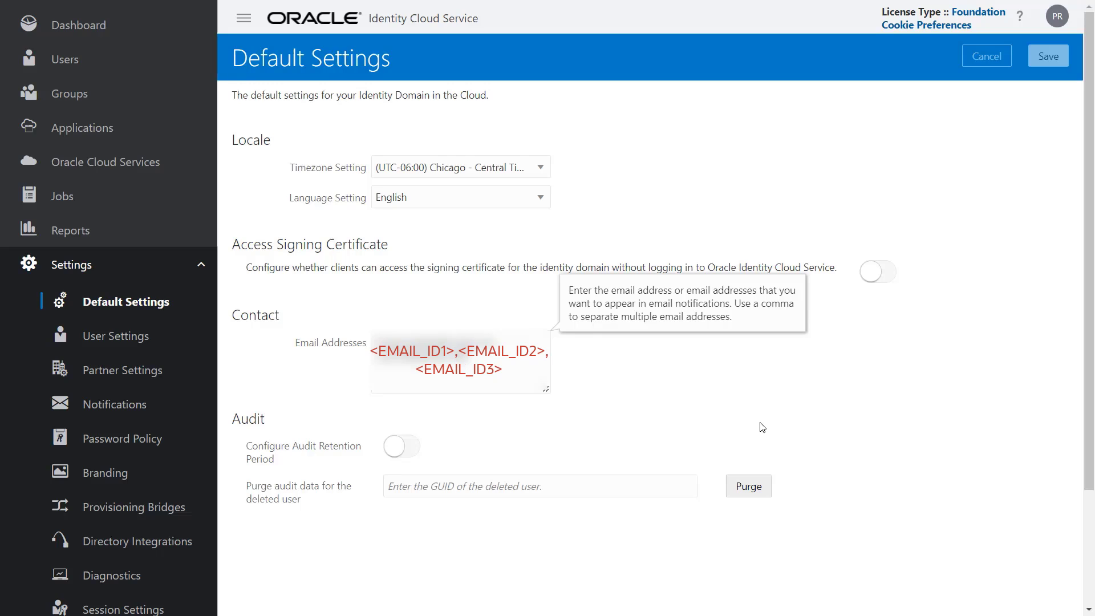
pyautogui.moveTo(768, 409)
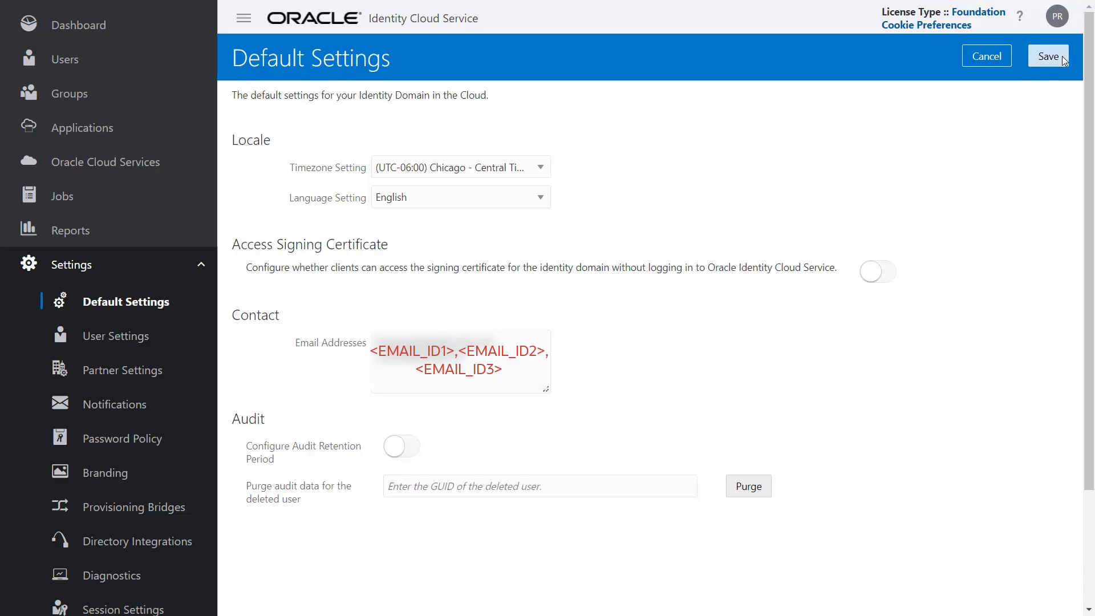
# Save the Default Settings contact emails and confirm the update
pyautogui.click(1047, 56)
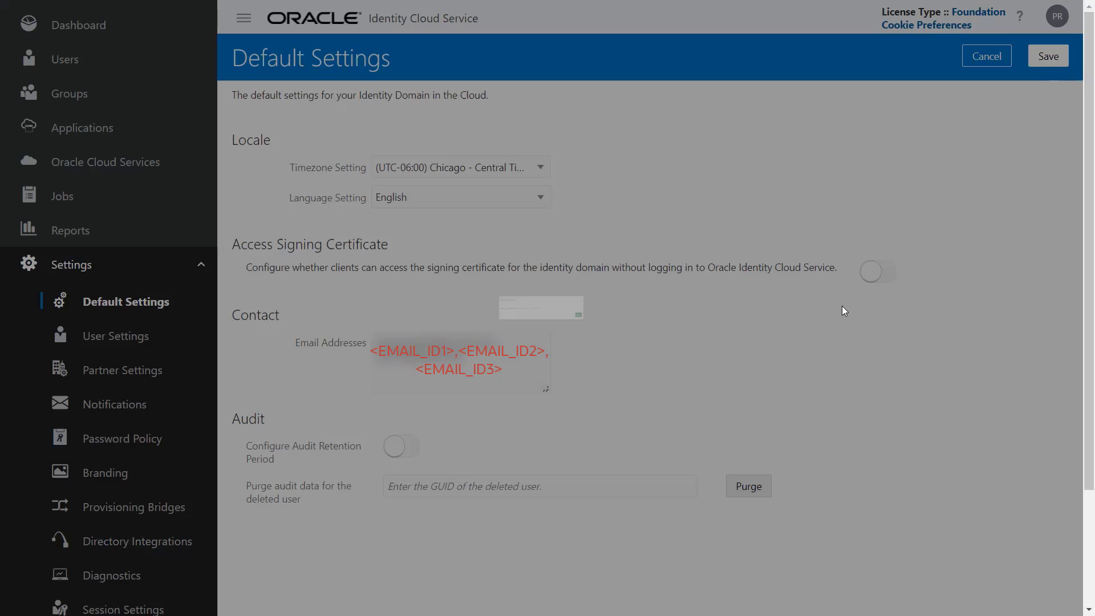
pyautogui.click(1048, 55)
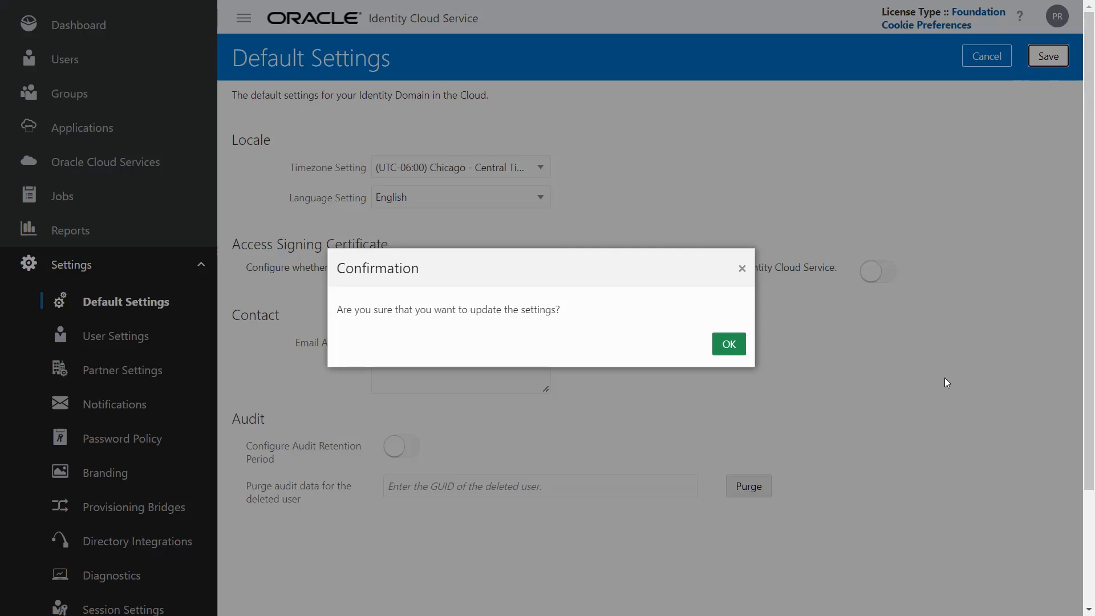
pyautogui.click(728, 343)
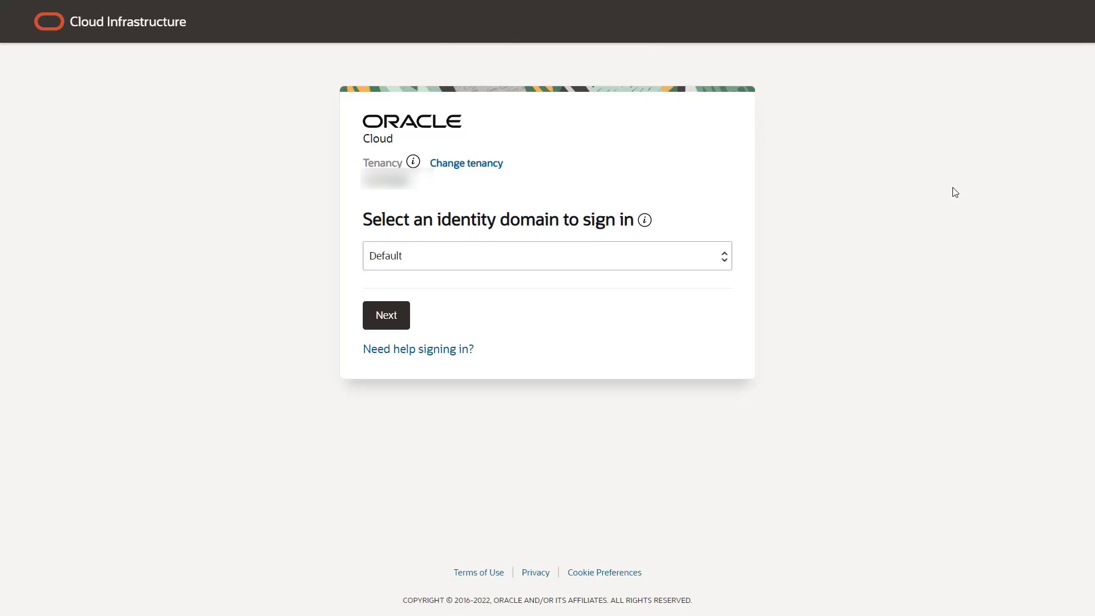
# Sign in through the Default domain and open Identity & Security > Domains
pyautogui.click(547, 255)
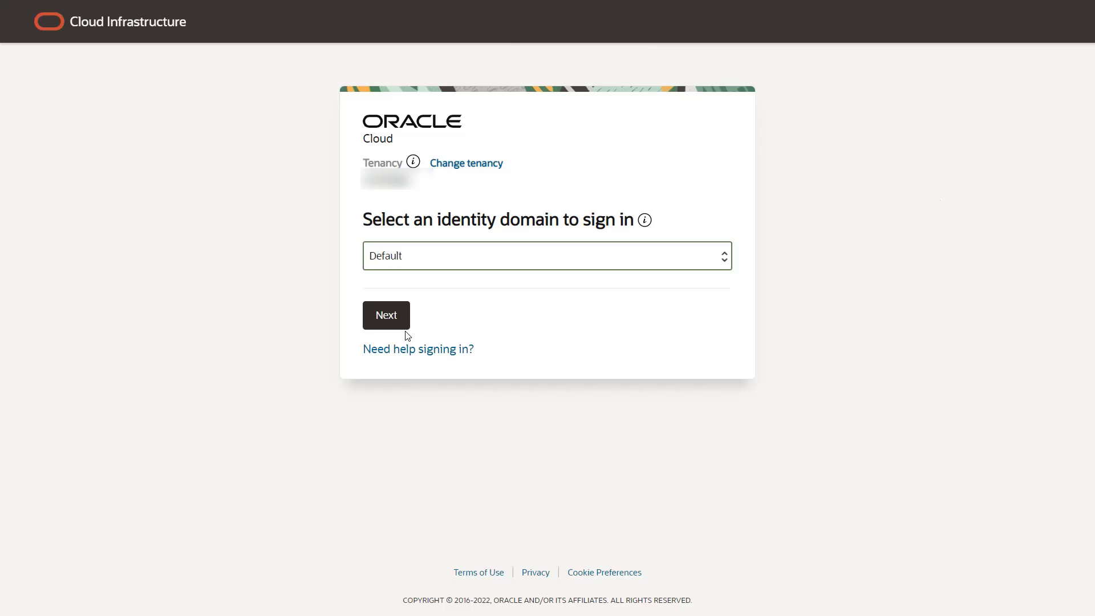
pyautogui.click(385, 314)
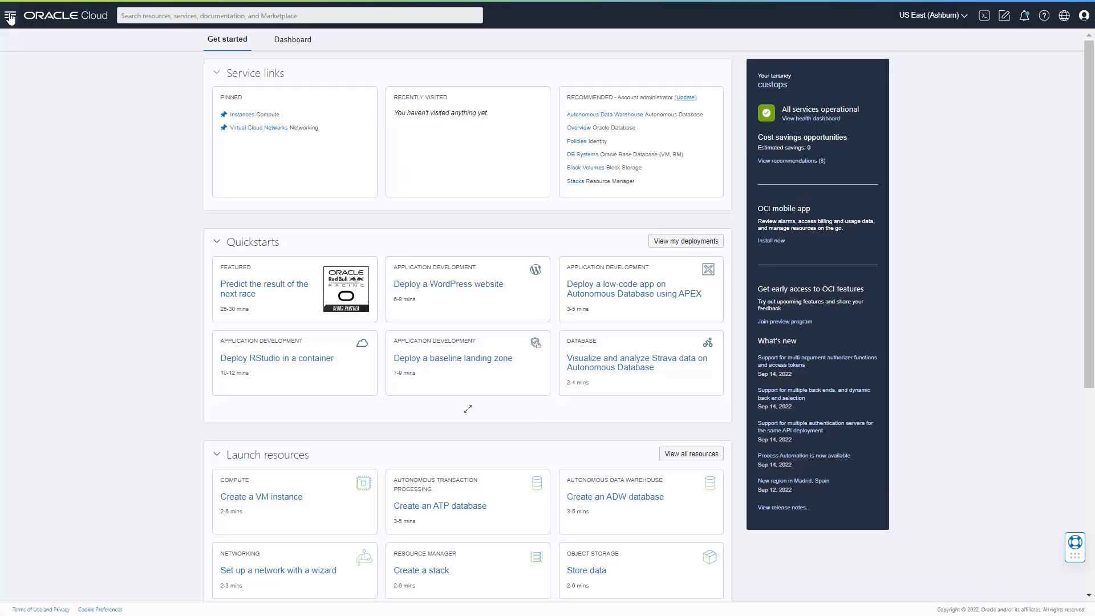
pyautogui.click(11, 15)
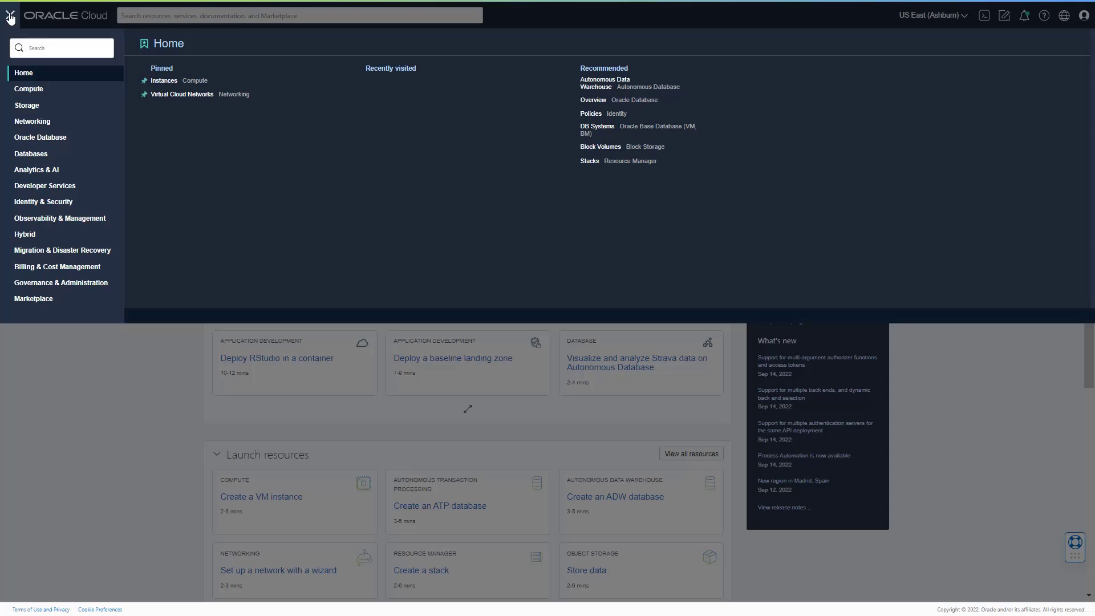
pyautogui.click(44, 202)
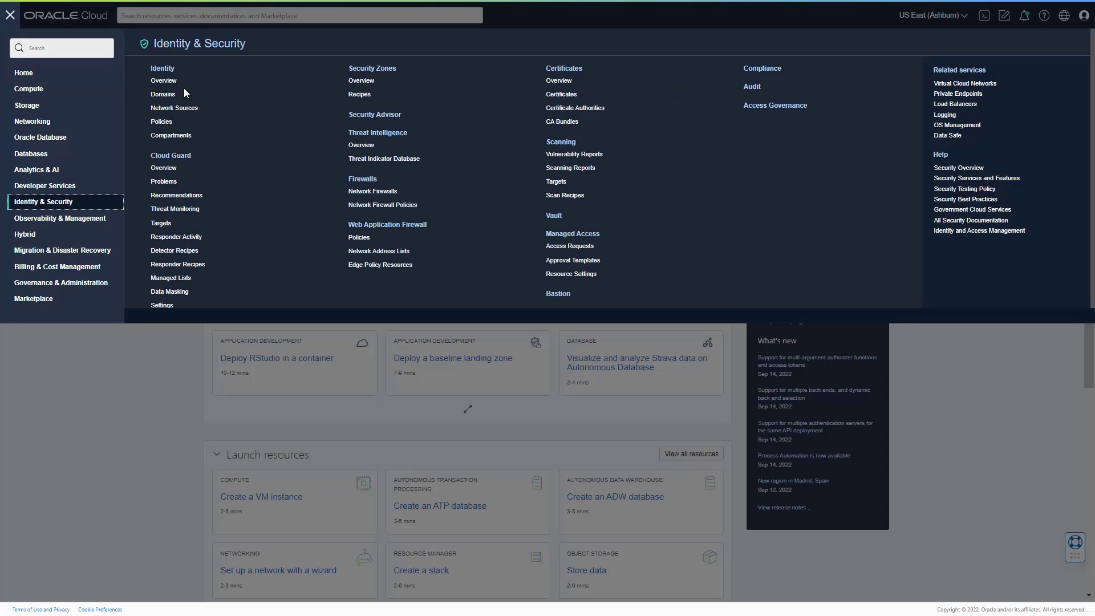
pyautogui.click(162, 93)
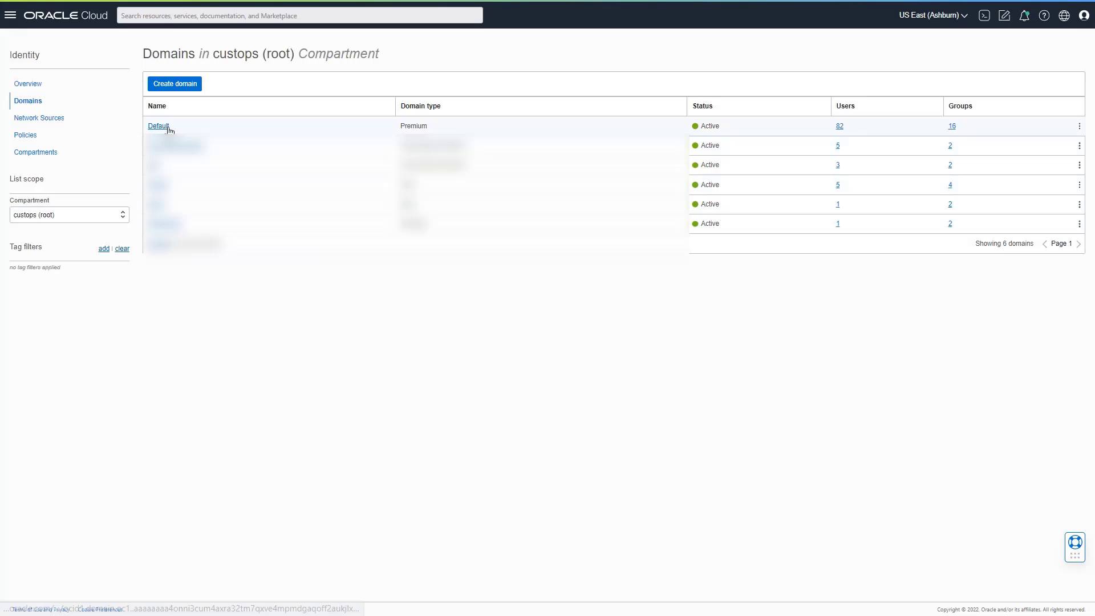
# Open the Default domain and view its Settings page
pyautogui.click(158, 126)
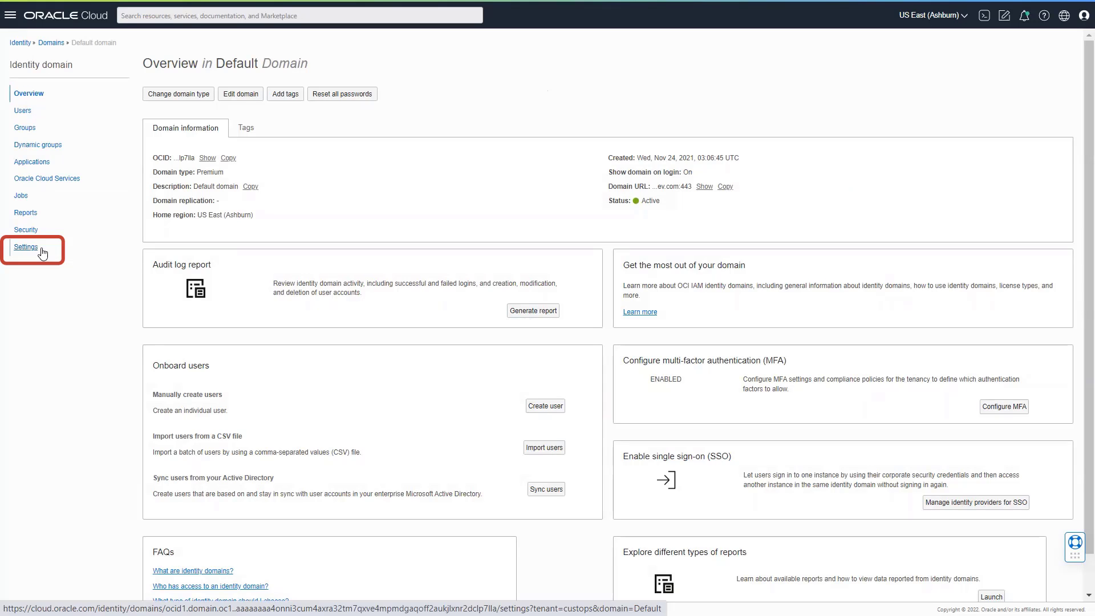
pyautogui.click(25, 246)
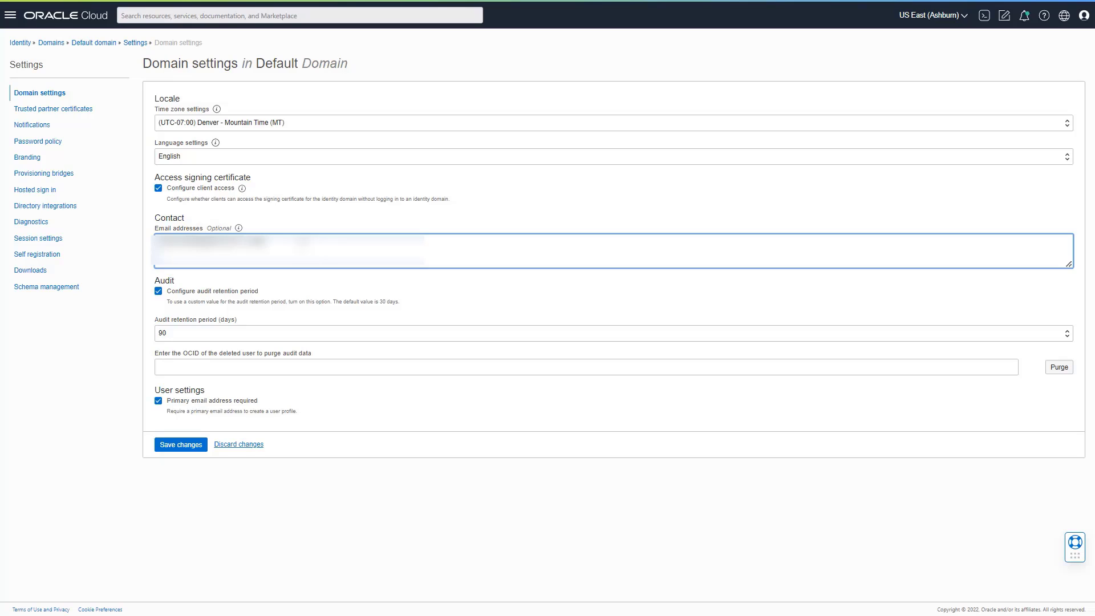
# Enter the three admin contact email addresses and save the domain settings changes
pyautogui.write('<EMAIL_ID1>,<EMAIL_ID2><EMAIL_ID3>,')
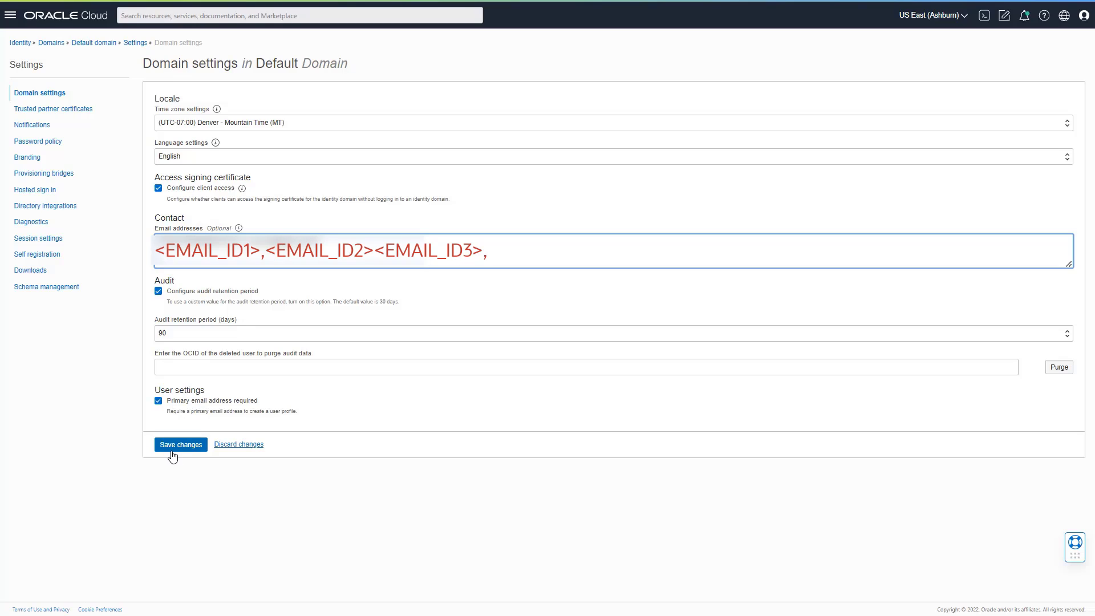
pyautogui.click(180, 444)
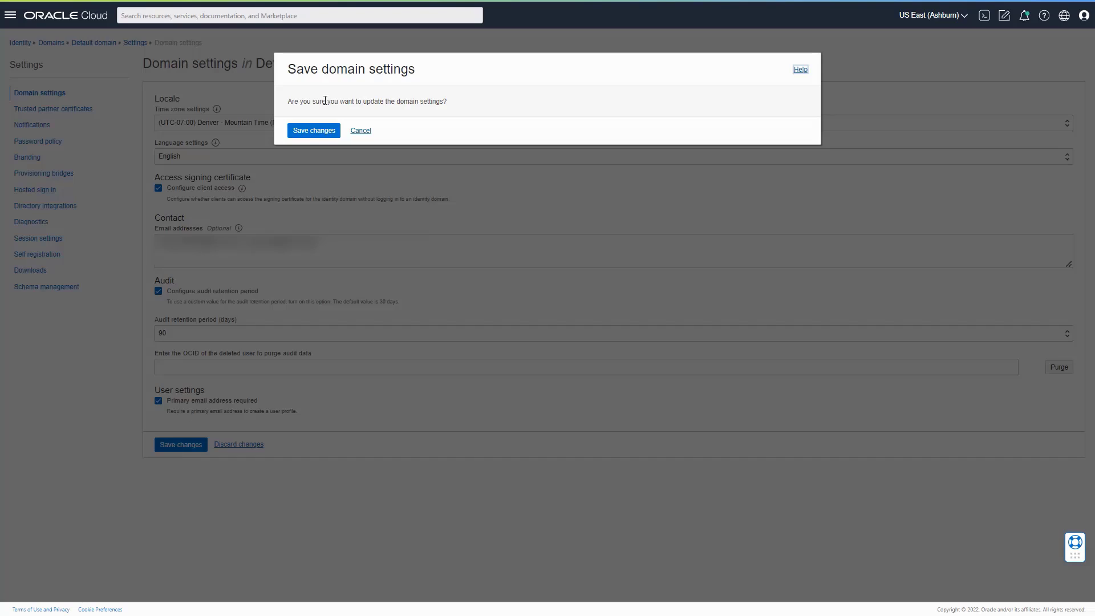
pyautogui.click(313, 131)
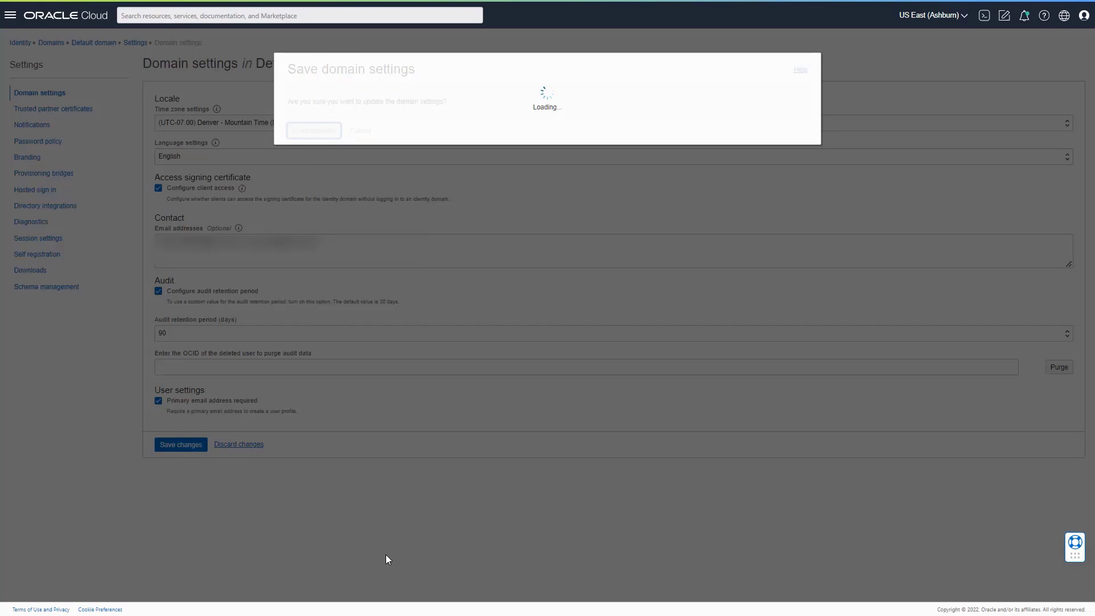
pyautogui.click(313, 131)
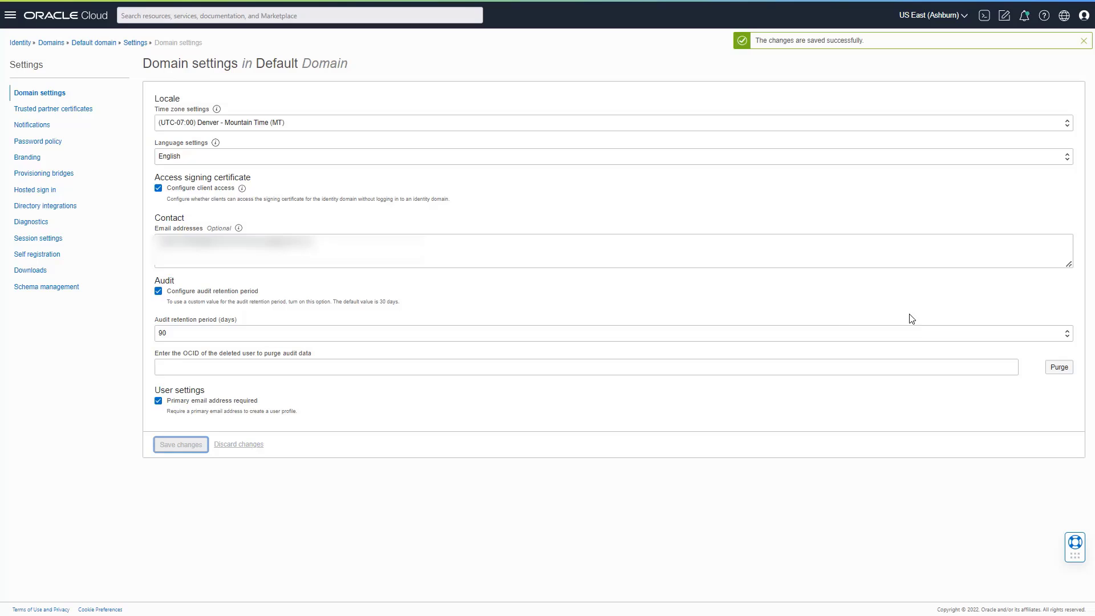